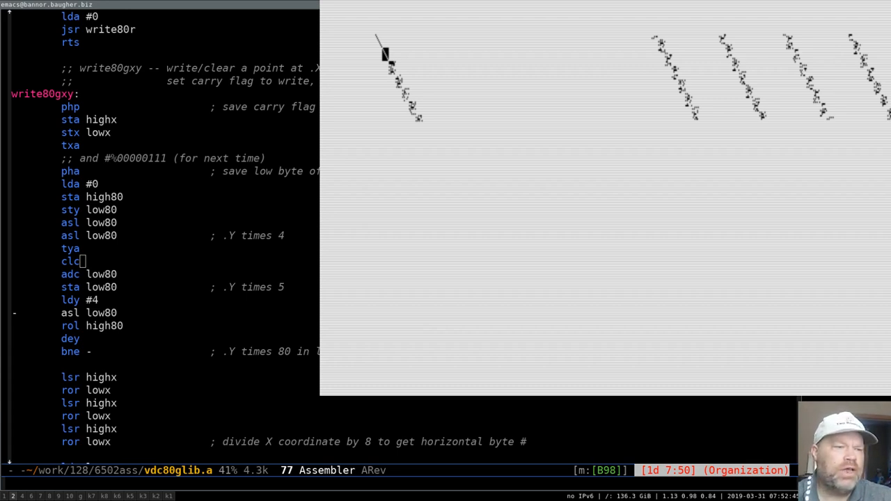
pyautogui.moveTo(388, 46)
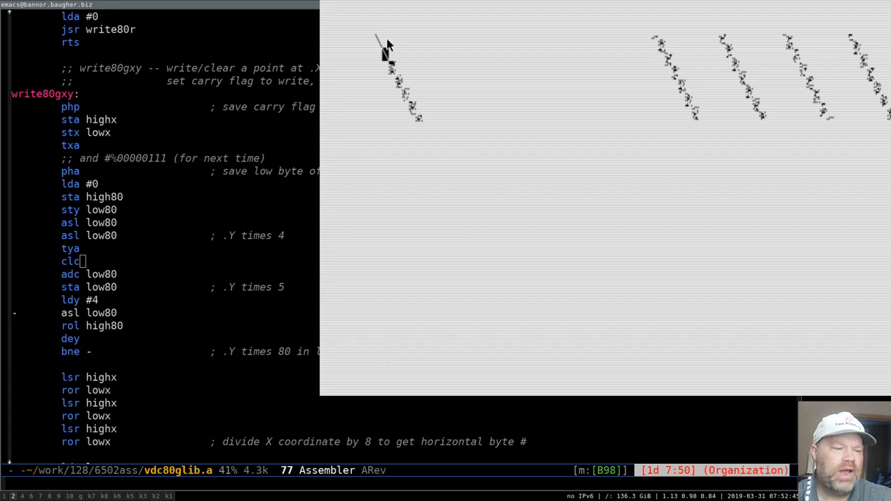
pyautogui.moveTo(375, 38)
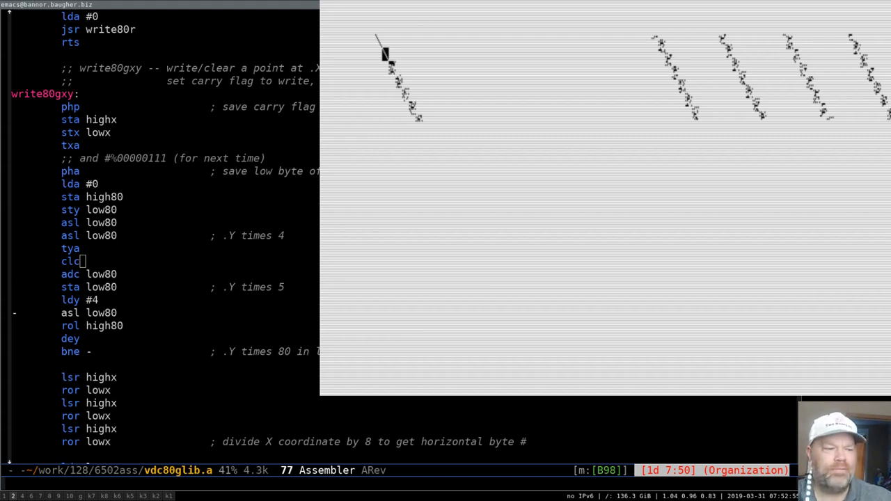
pyautogui.moveTo(373, 25)
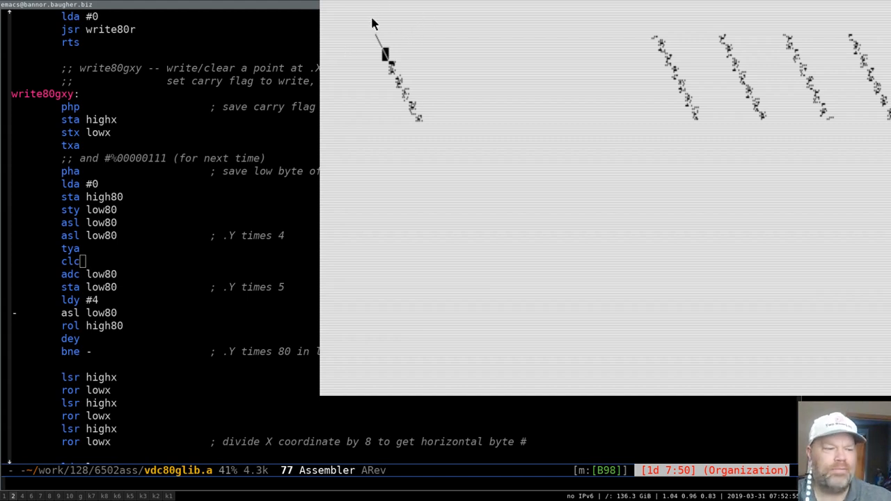
pyautogui.moveTo(369, 43)
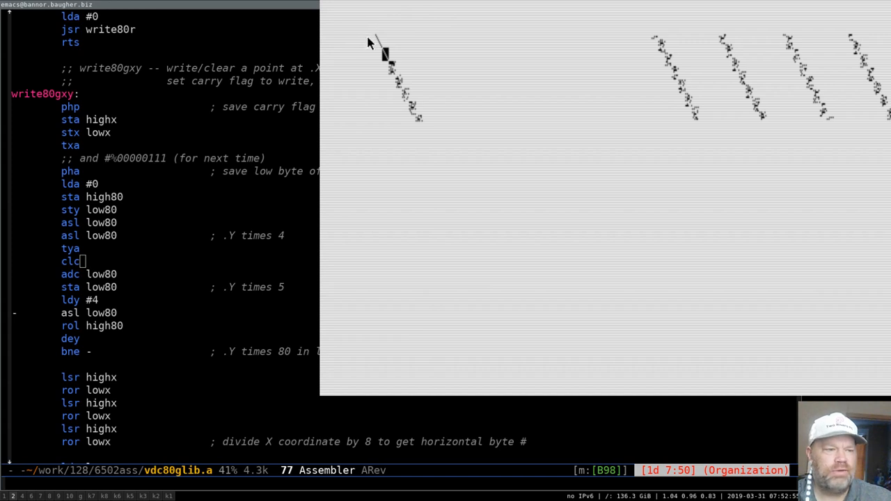
pyautogui.moveTo(368, 69)
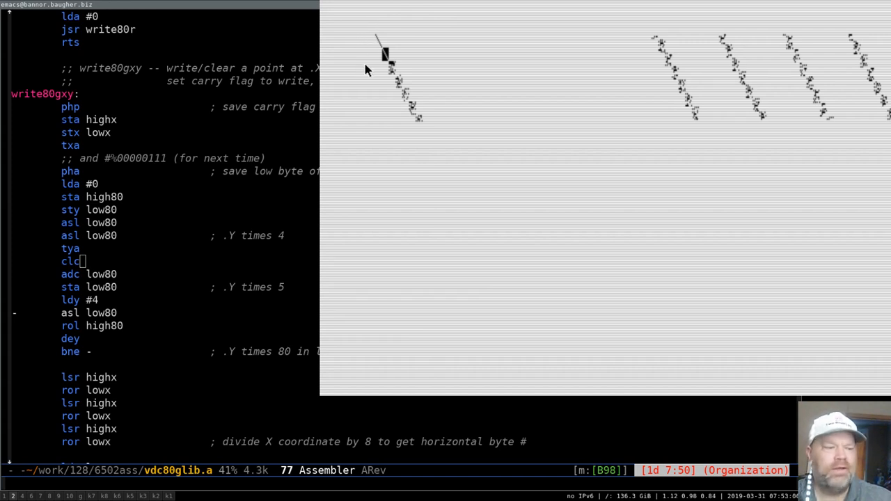
pyautogui.moveTo(380, 71)
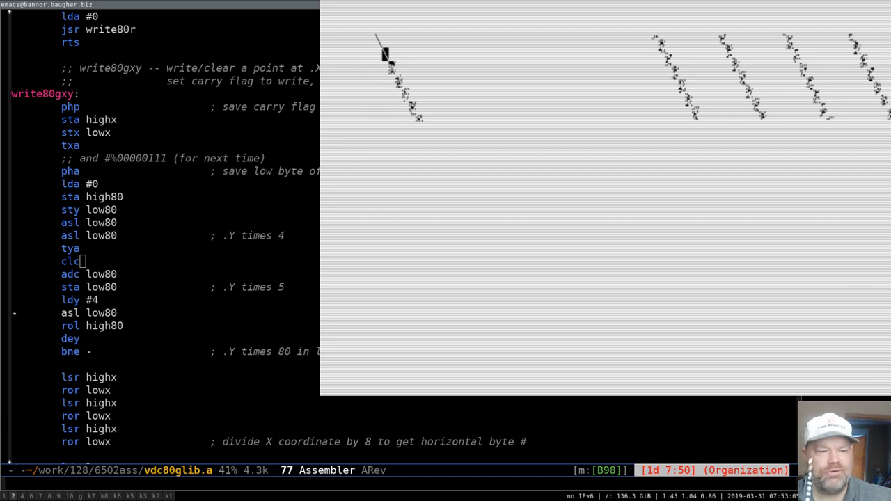
pyautogui.moveTo(408, 82)
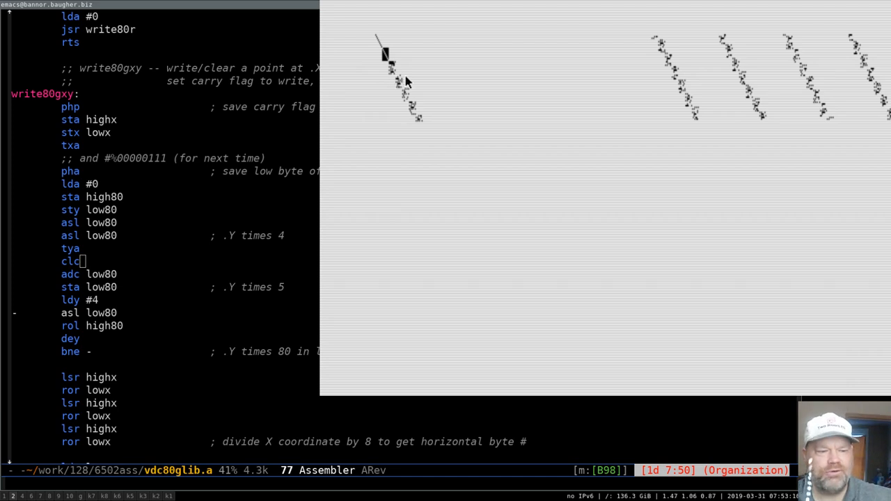
pyautogui.moveTo(421, 122)
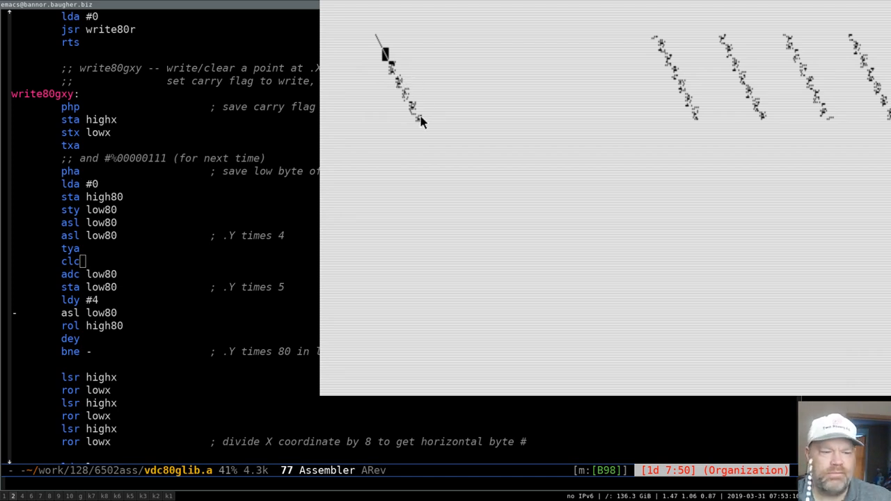
pyautogui.moveTo(682, 115)
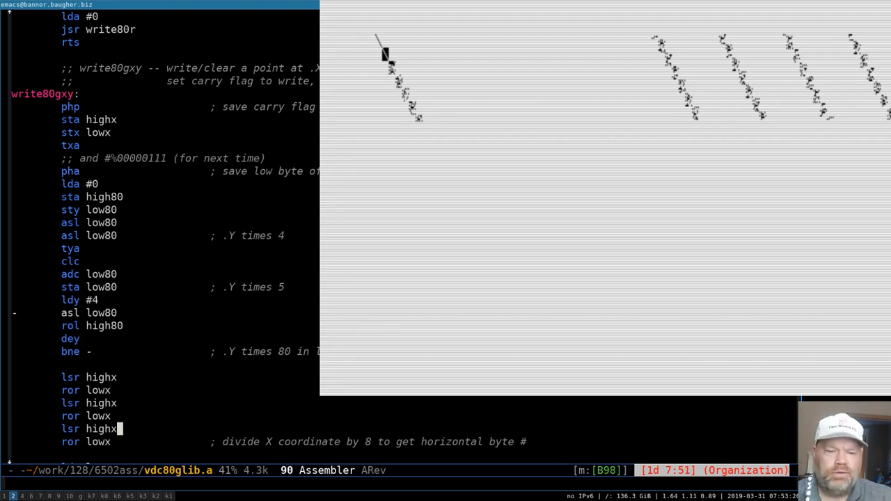
# Scroll down write80gxy to the 'ror lowx ; divide X coordinate by 8' shifts
pyautogui.scroll(-3)
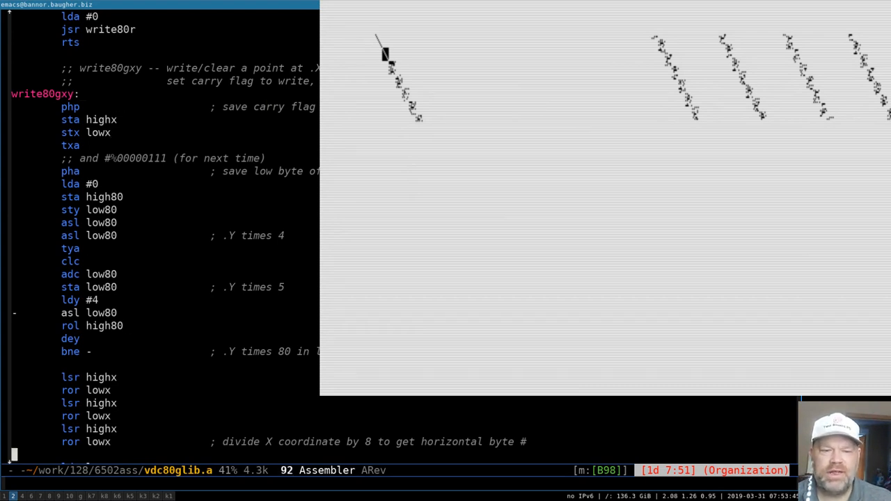
pyautogui.scroll(-3)
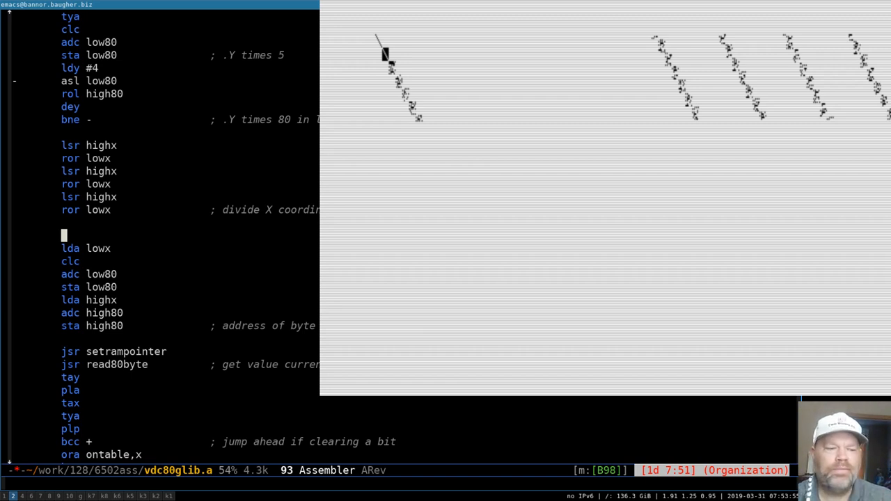
# Type a scratch row of eight-digit 00000000 byte groups on the blank line
pyautogui.write('0')
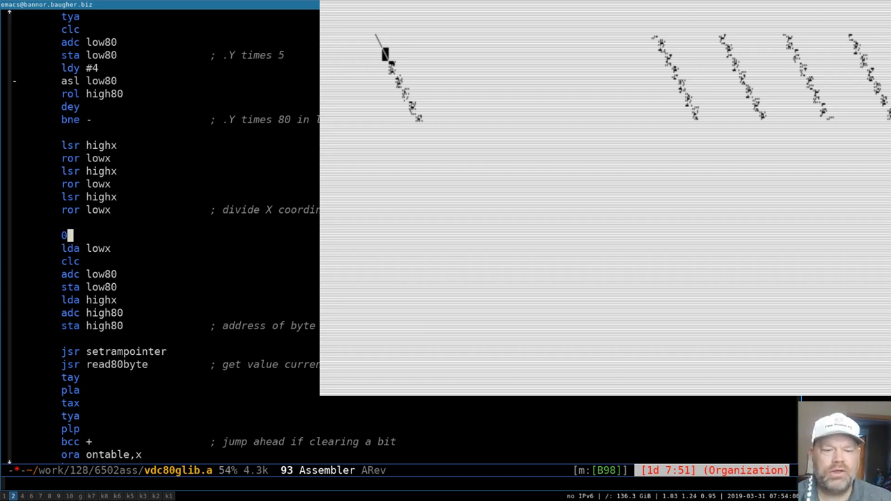
pyautogui.write('000')
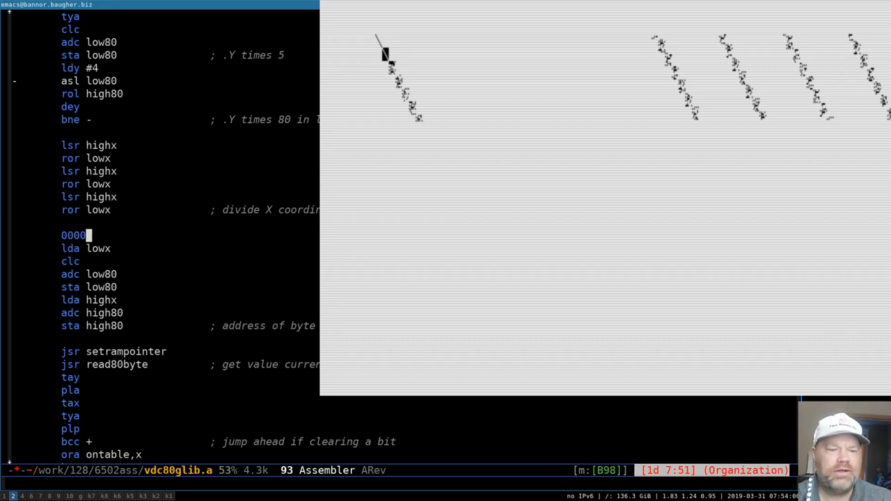
pyautogui.write('00')
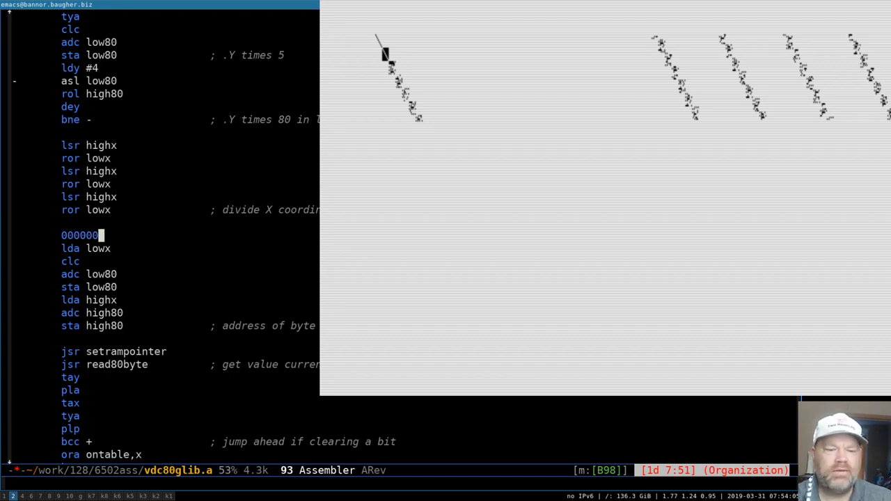
pyautogui.write('00')
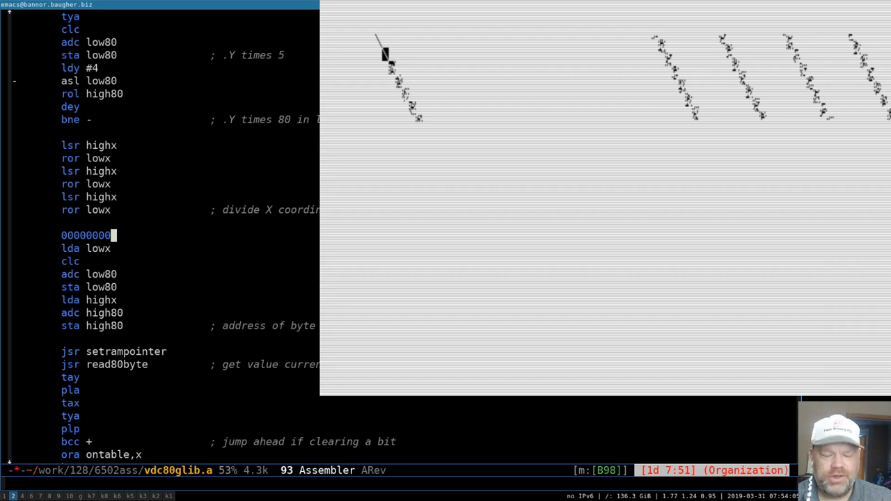
pyautogui.write('000000')
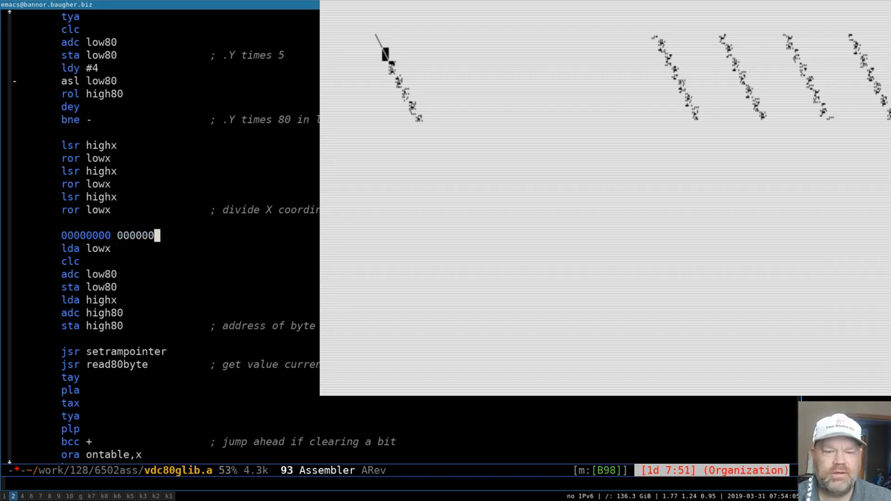
pyautogui.write('00 00000000 00000000 000000')
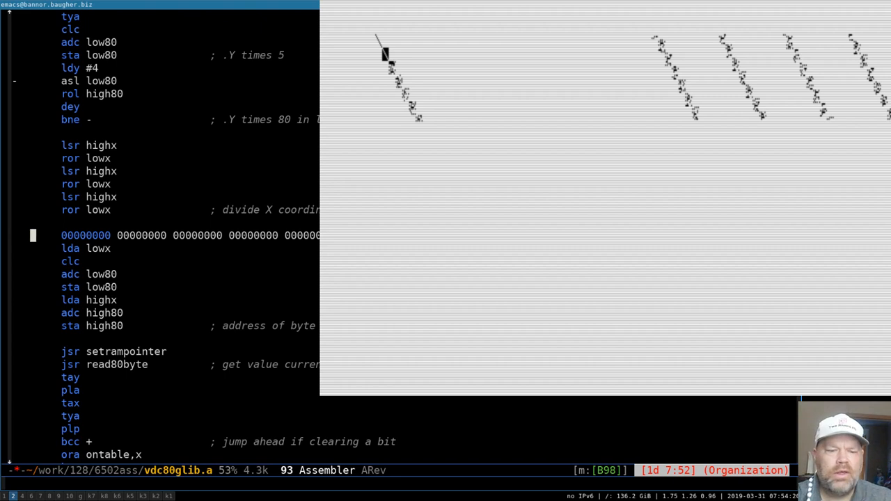
pyautogui.moveTo(62, 236)
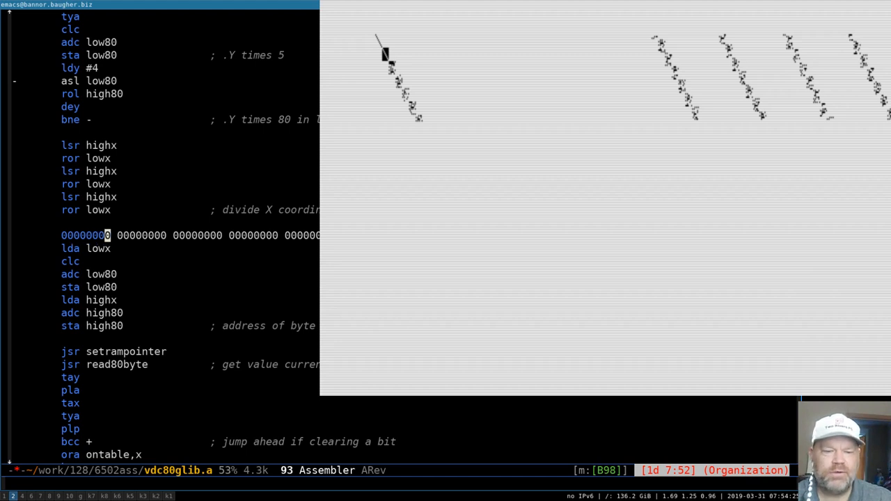
pyautogui.moveTo(139, 235)
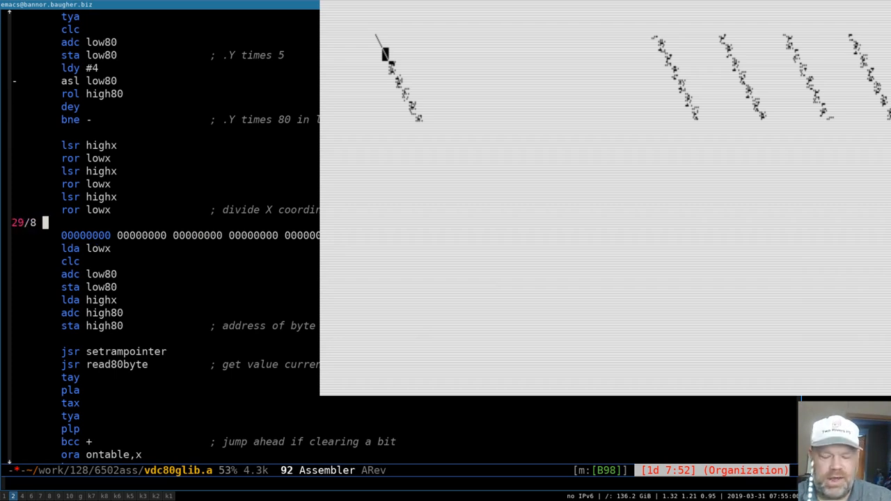
# Extend the scratch note to '29/8 = 3 r5' and scroll further down write80gxy
pyautogui.write('=')
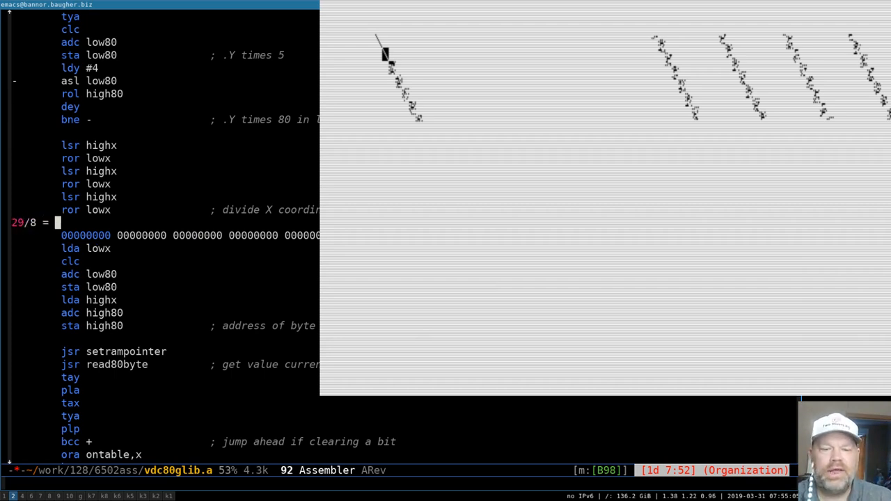
pyautogui.write('3 r5')
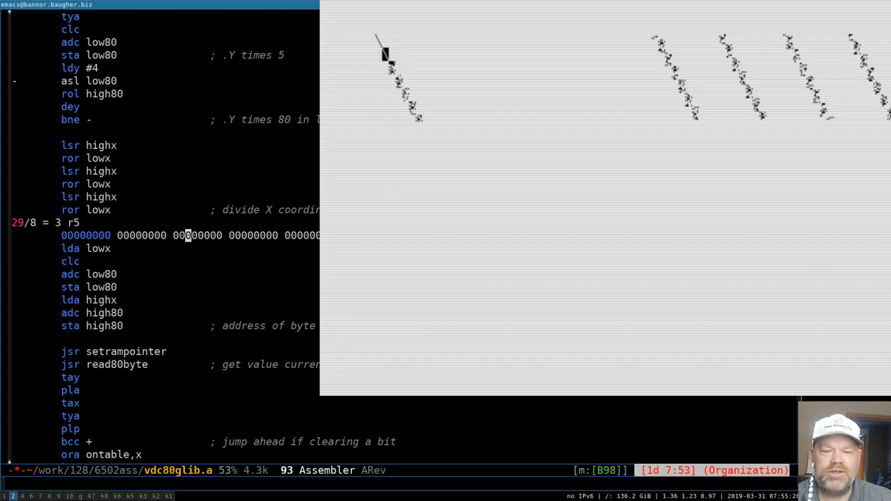
pyautogui.moveTo(230, 235)
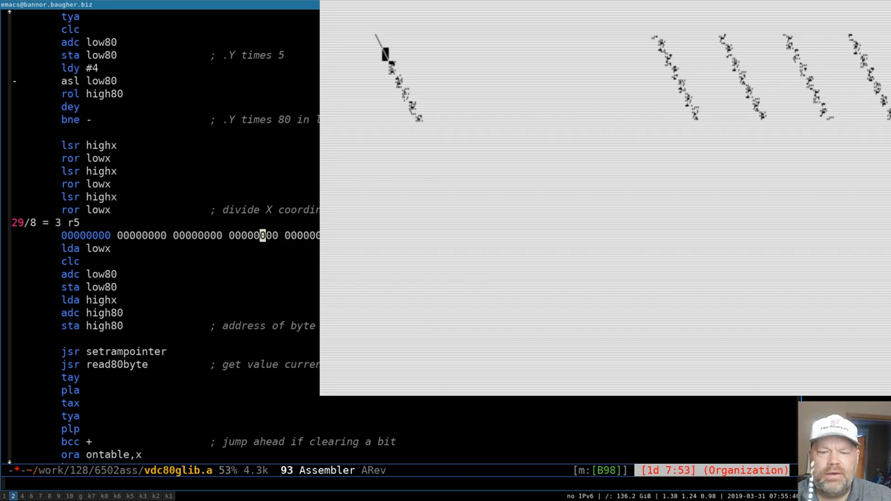
pyautogui.scroll(-3)
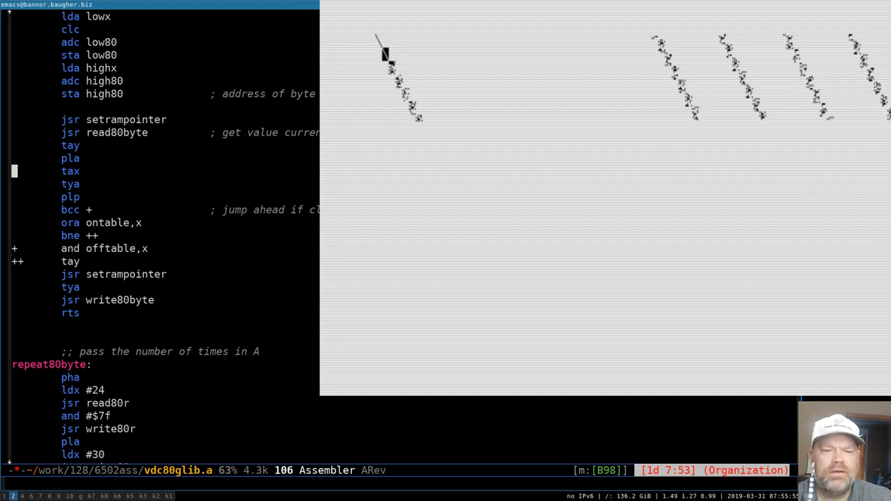
pyautogui.moveTo(69, 145)
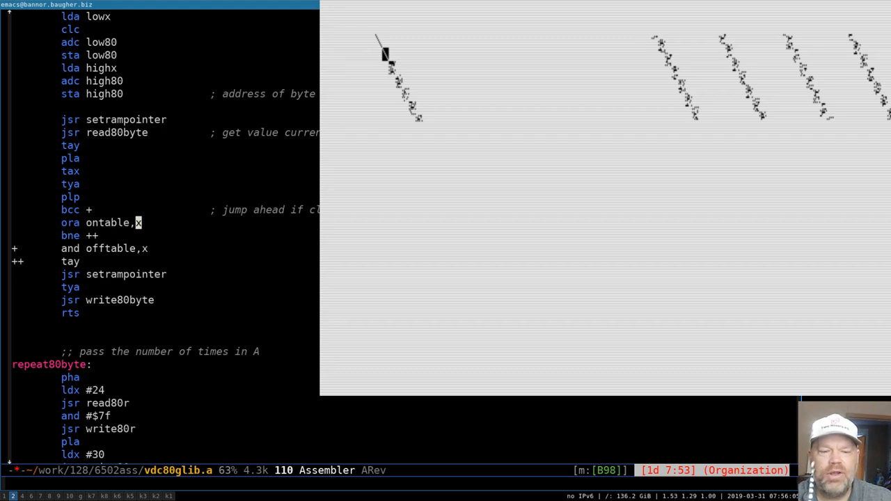
# Scroll past the plotting routine to the ontable and offtable hex tables at the file's end
pyautogui.scroll(-3)
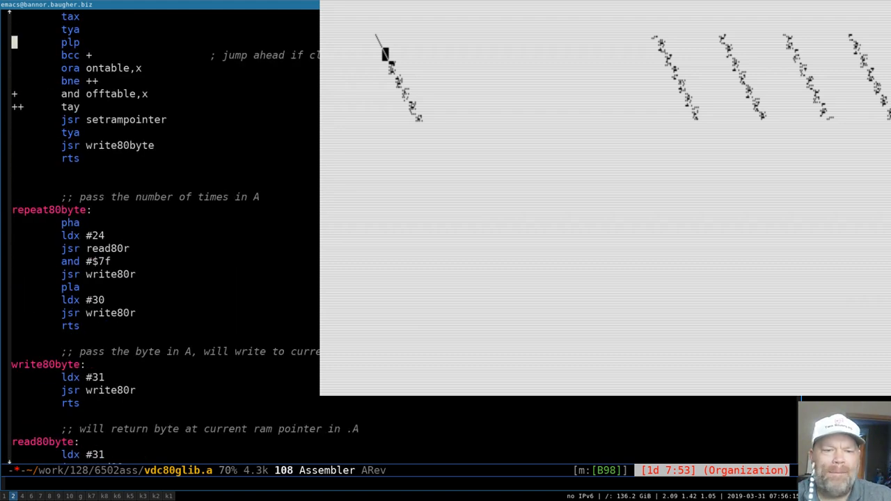
pyautogui.scroll(-3)
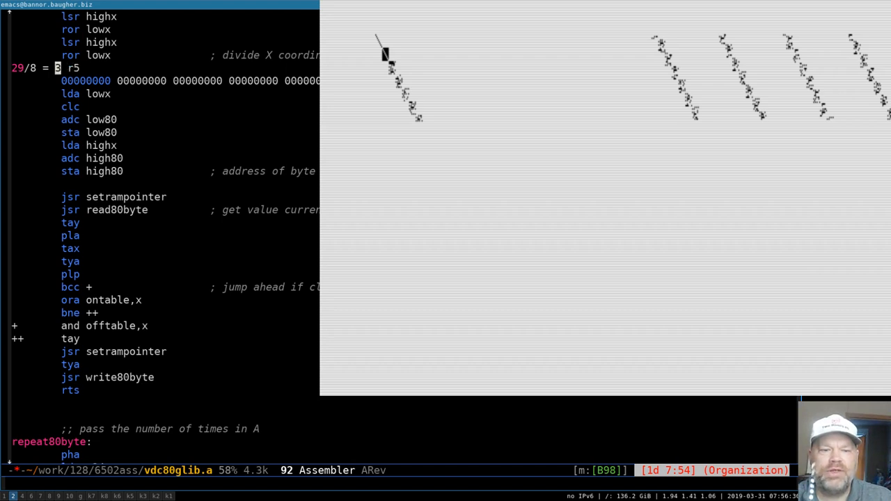
pyautogui.write('3')
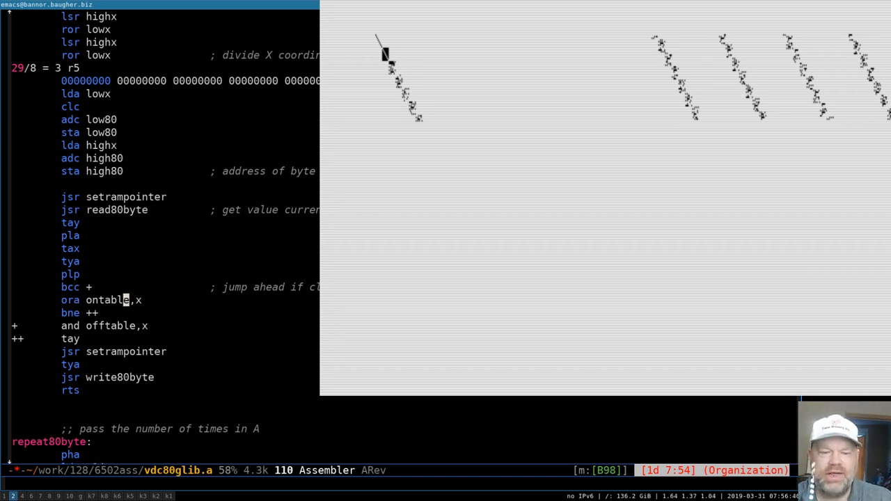
pyautogui.scroll(-3)
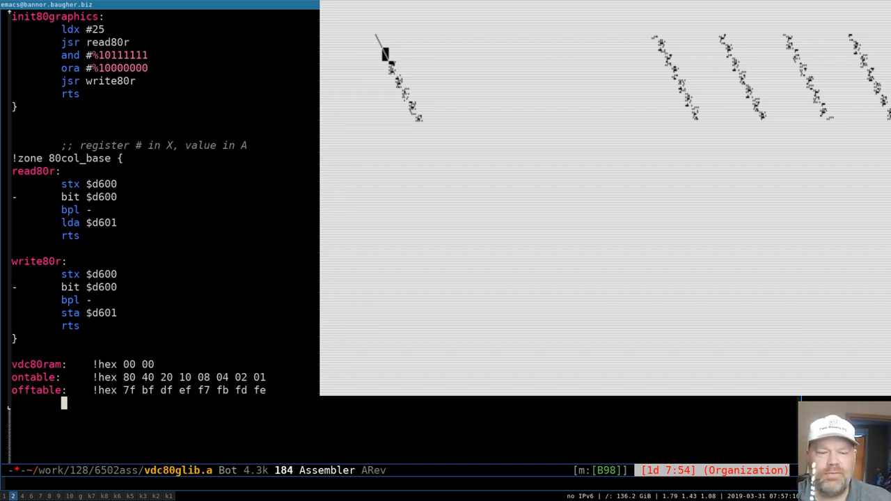
# Step through the ontable and offtable bit-mask hex values line by line
pyautogui.press('Down')
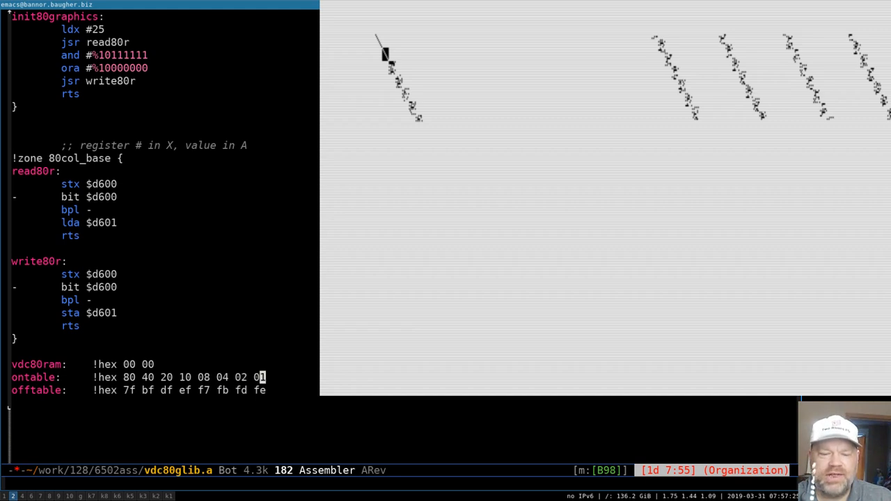
pyautogui.write('1')
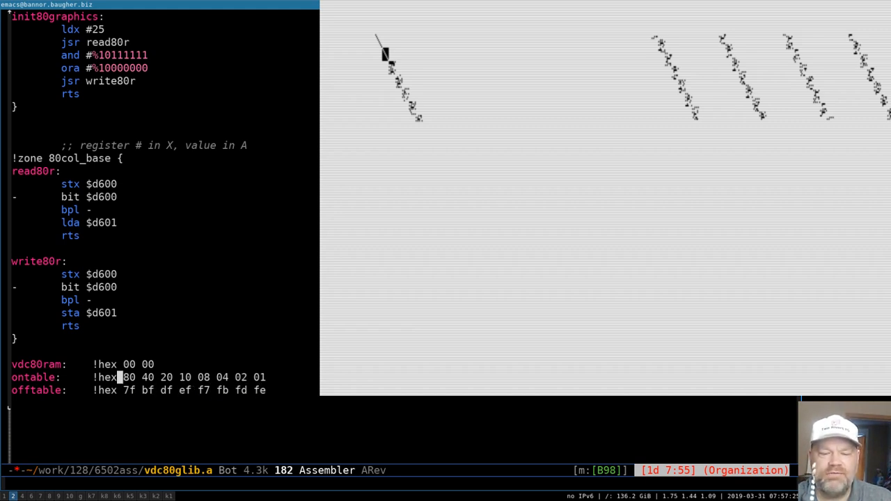
pyautogui.press('Down')
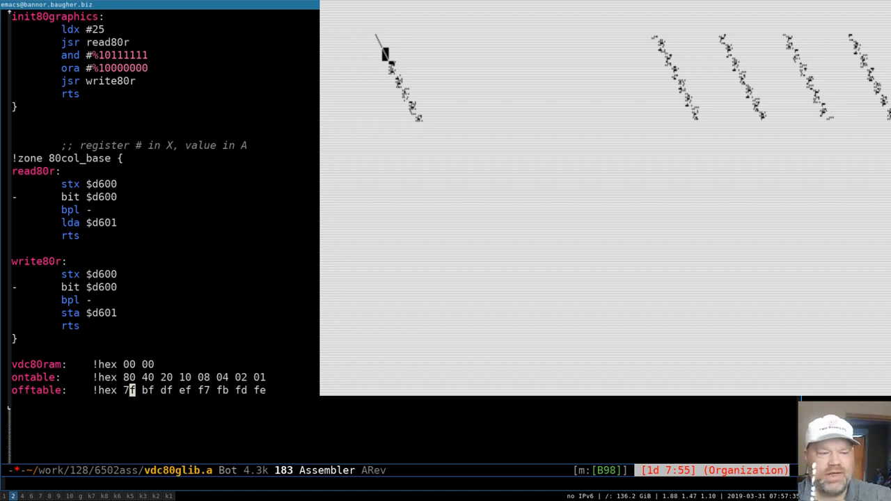
pyautogui.press('Return')
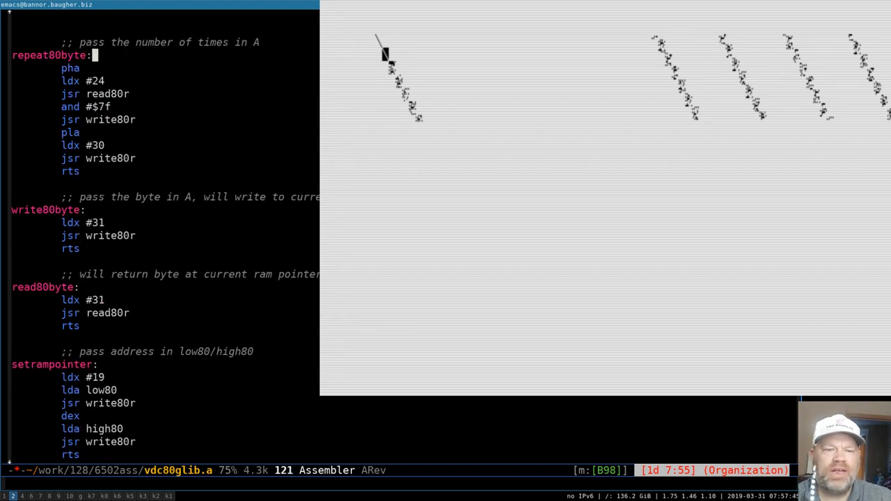
pyautogui.scroll(-3)
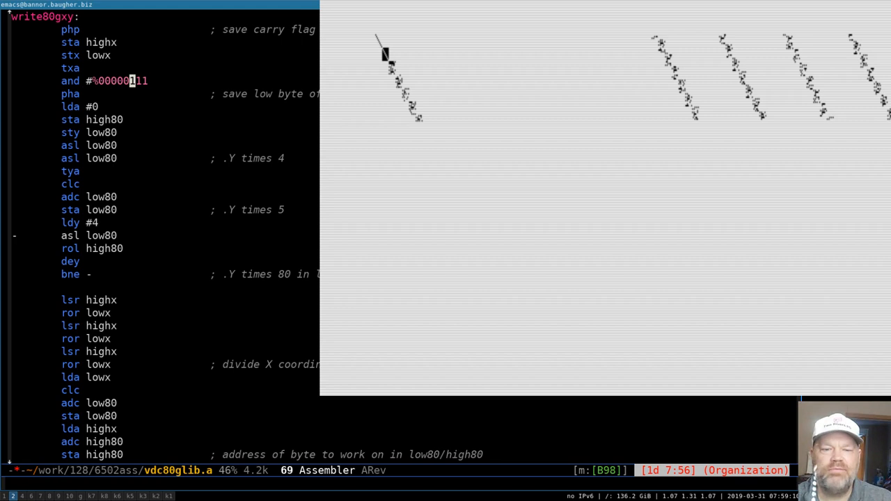
# Set the X-coordinate mask constant to %00000111 with a '; mask' comment
pyautogui.write('1')
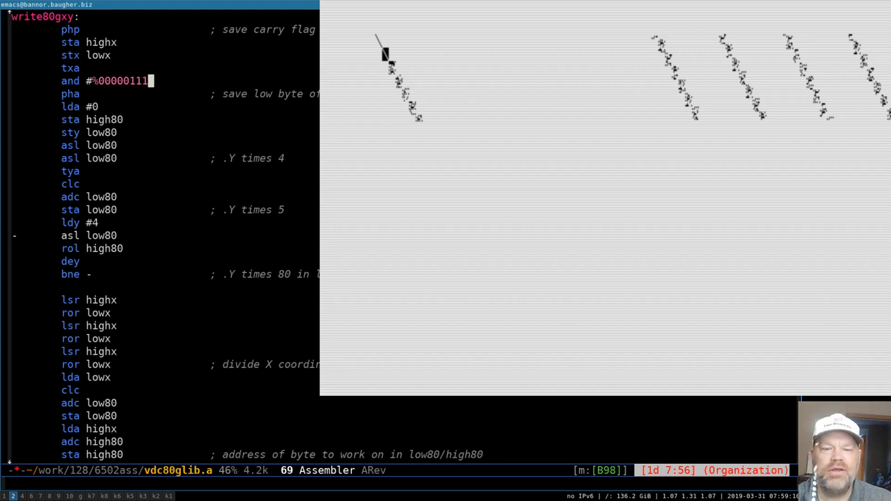
pyautogui.write('; mask')
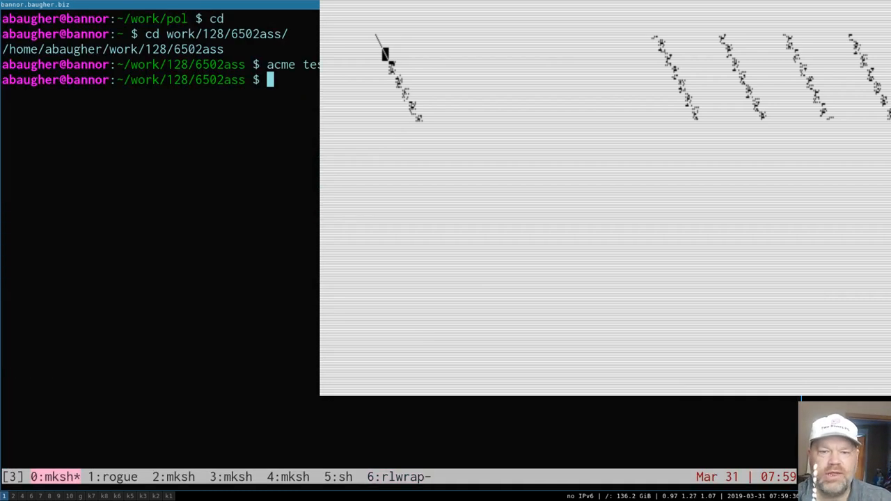
# Focus the mksh shell in the 6502ass folder to run acme
pyautogui.click(400, 477)
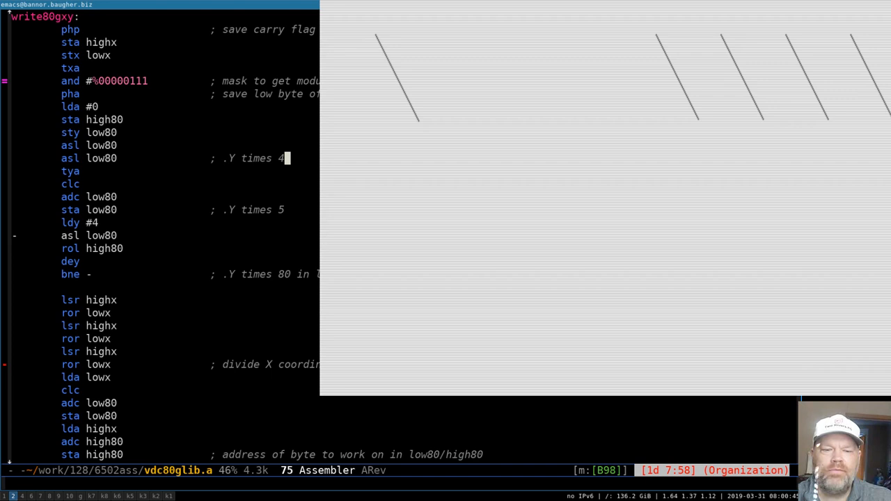
pyautogui.moveTo(230, 158)
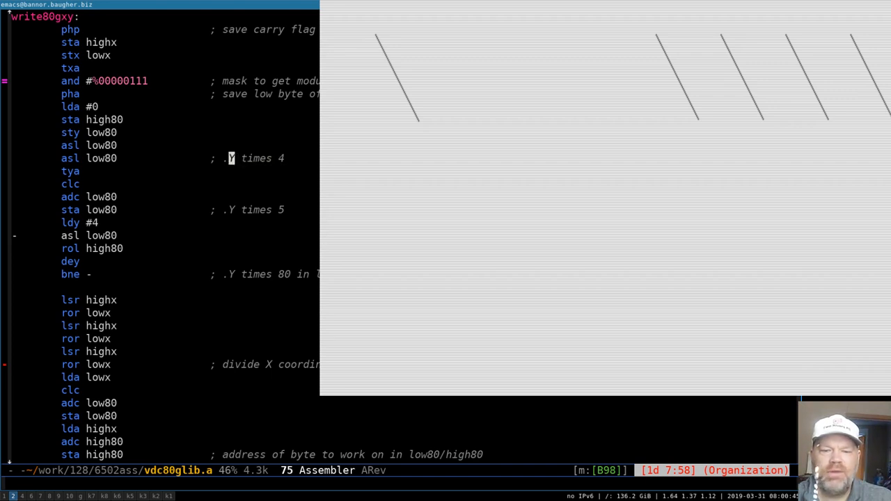
pyautogui.moveTo(242, 158)
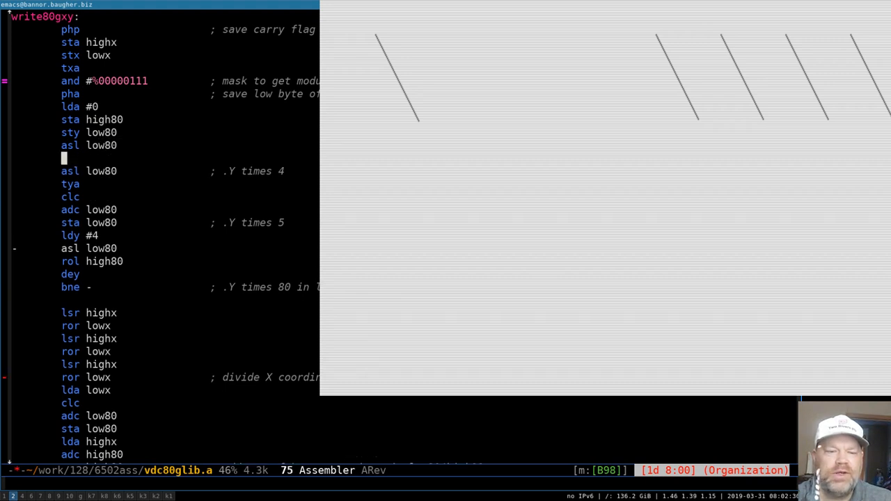
# Add a 'rol high80' line after each 'asl low80' in the Y-times-4 step
pyautogui.write('rol hig')
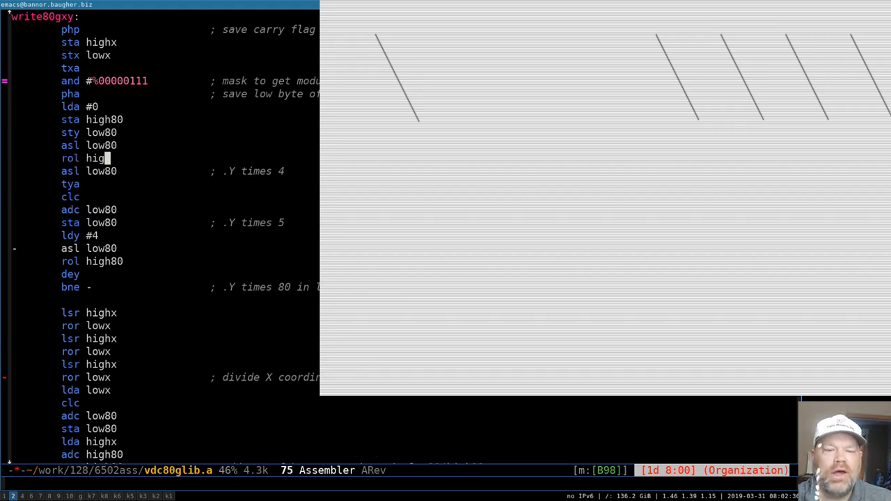
pyautogui.write('80')
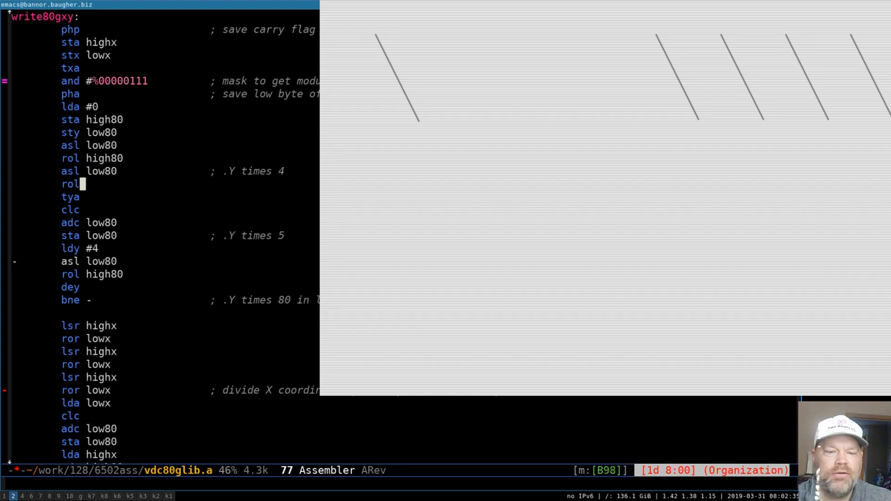
pyautogui.write('high80              ; .Y times 4')
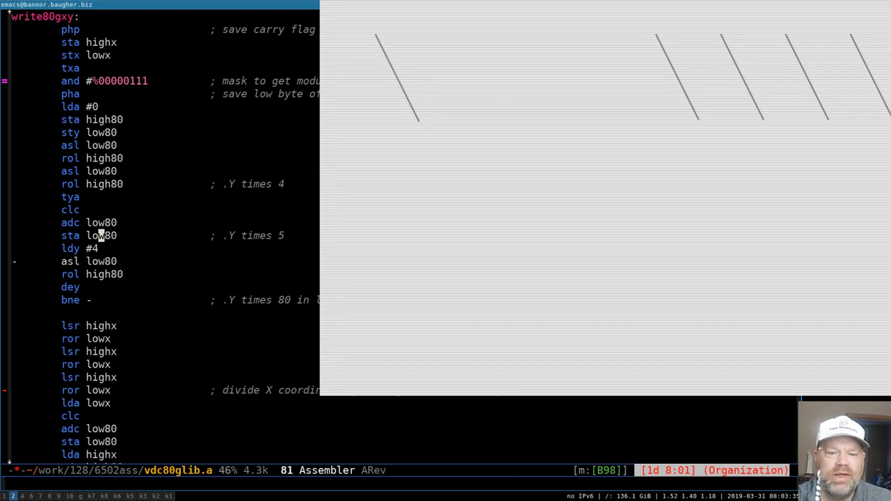
pyautogui.moveTo(285, 235)
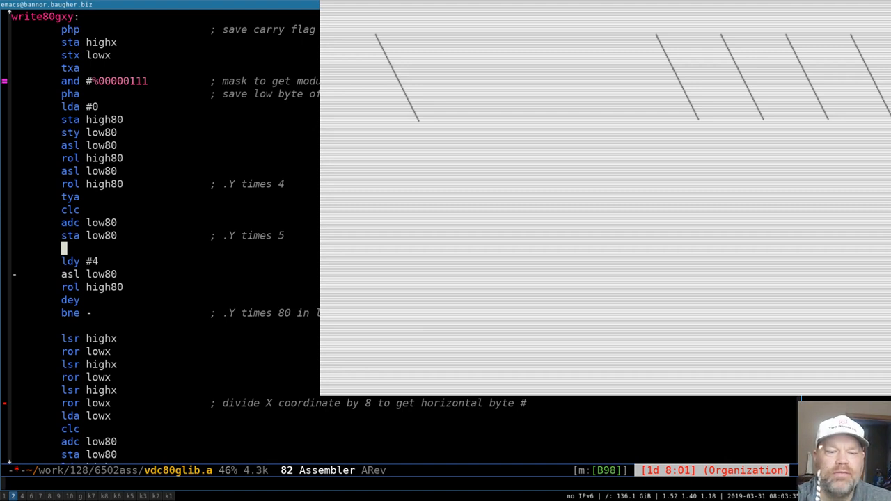
# Insert 'bcc +' after the 'sta low80 ; .Y times 5' line
pyautogui.write('bcc +')
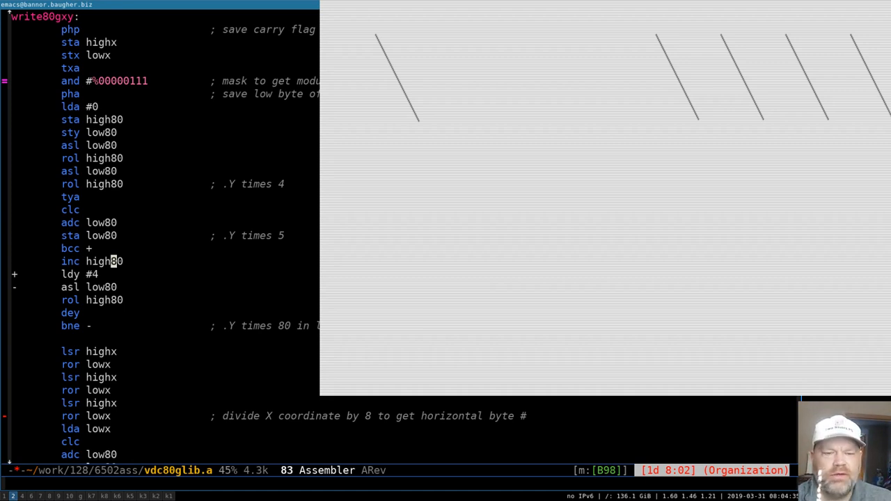
pyautogui.moveTo(99, 273)
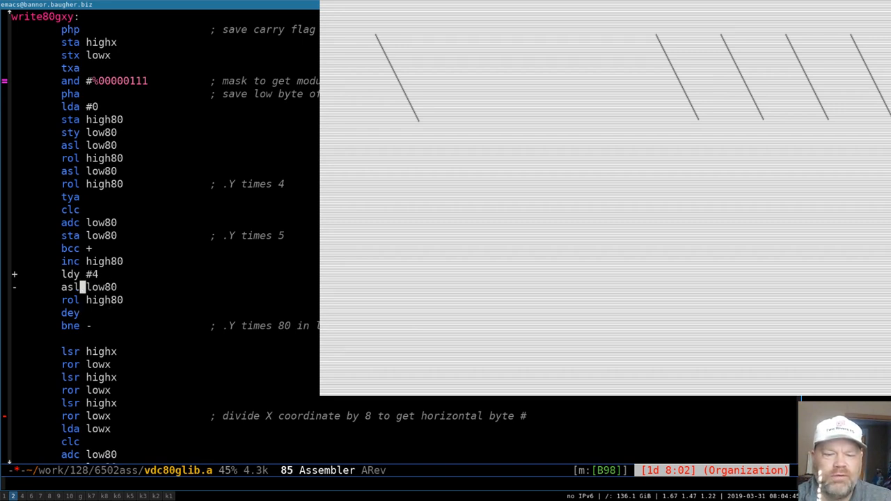
pyautogui.moveTo(100, 287)
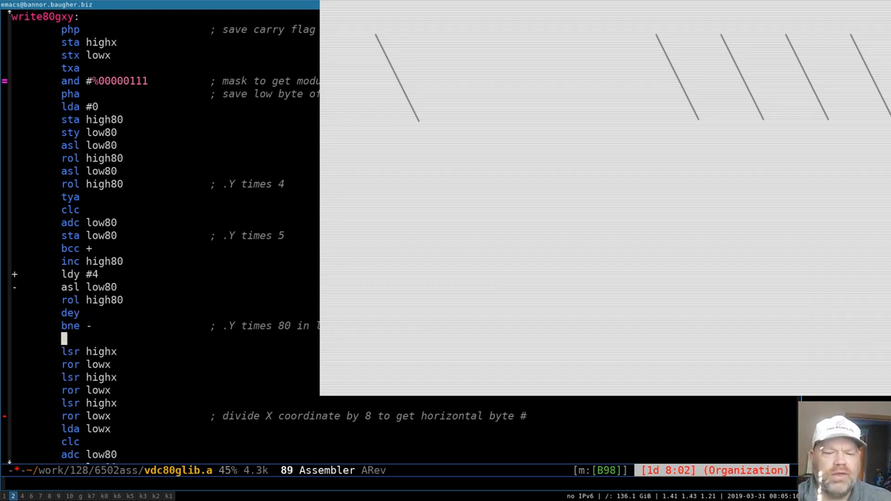
pyautogui.scroll(-3)
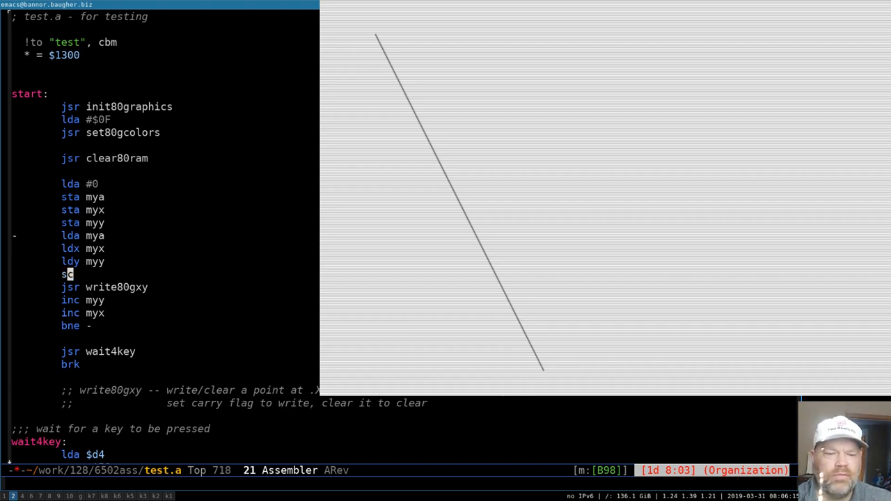
# Replace the old #10101010 fill operand in test.a with #%11101110
pyautogui.write('lc')
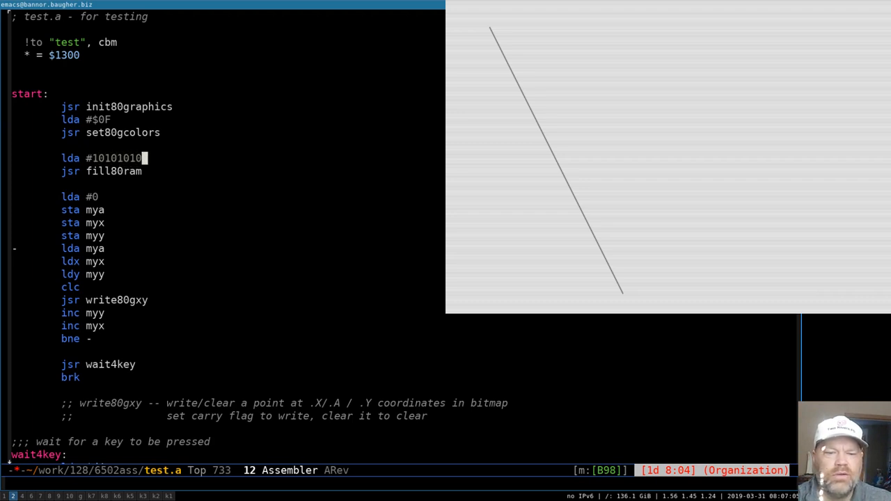
pyautogui.press('BackSpace')
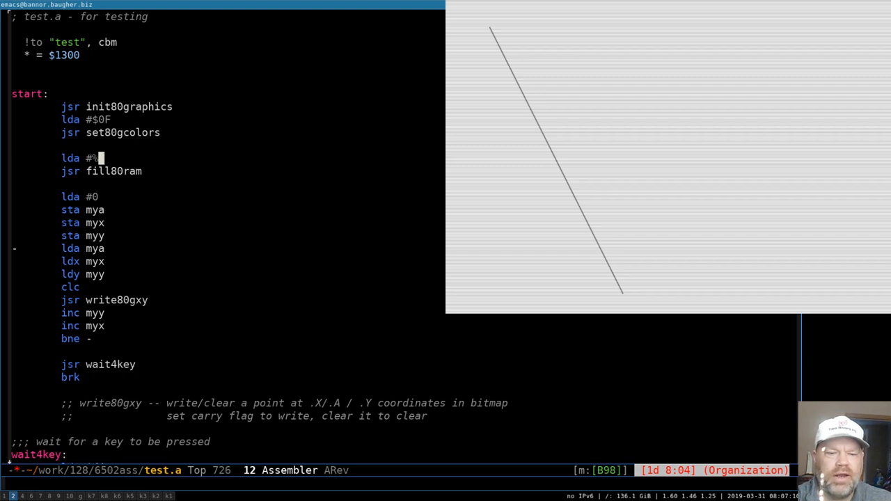
pyautogui.write('111')
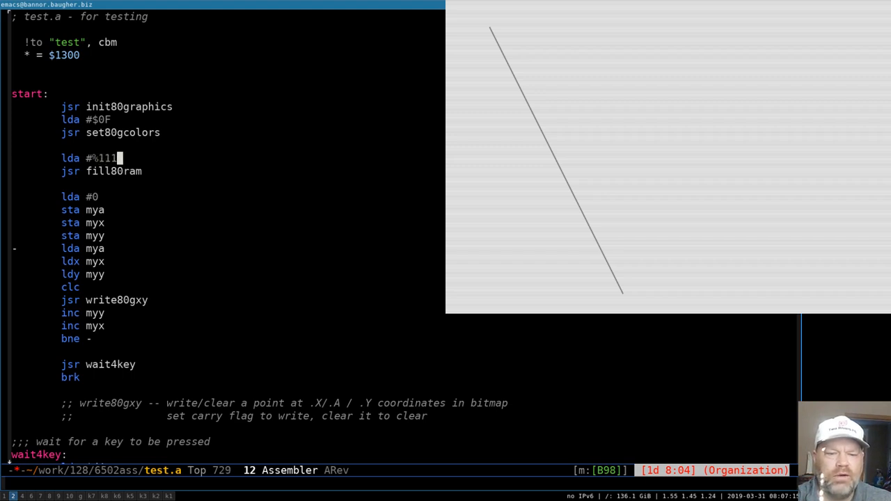
pyautogui.write('01110')
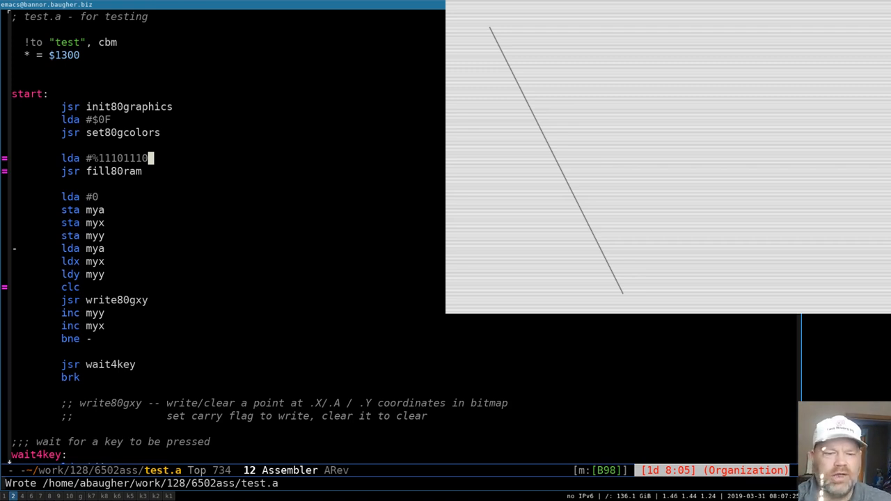
pyautogui.press('down')
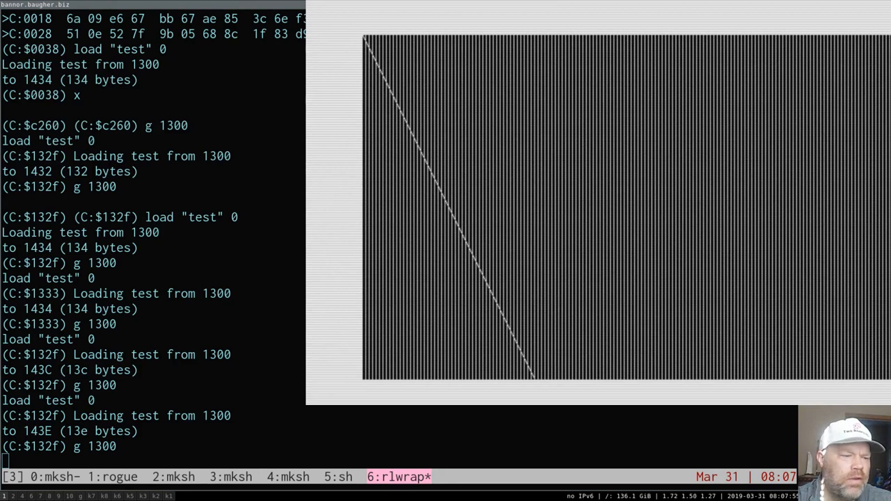
pyautogui.moveTo(449, 66)
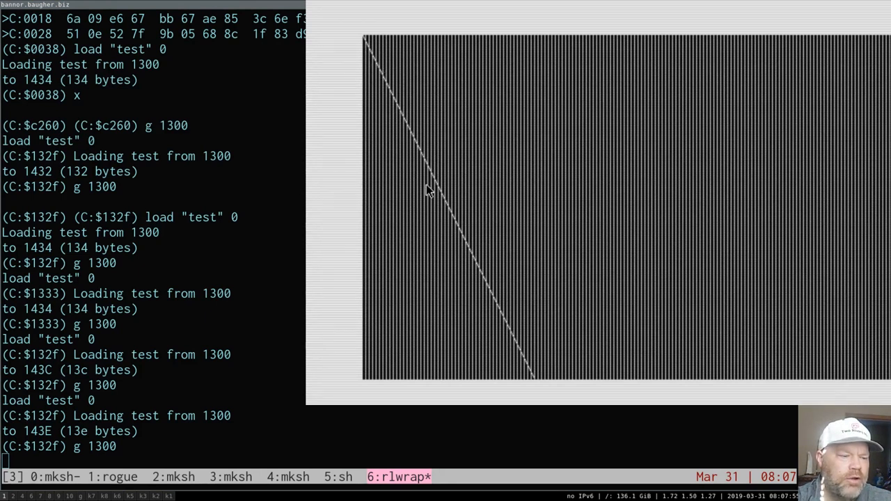
pyautogui.moveTo(497, 286)
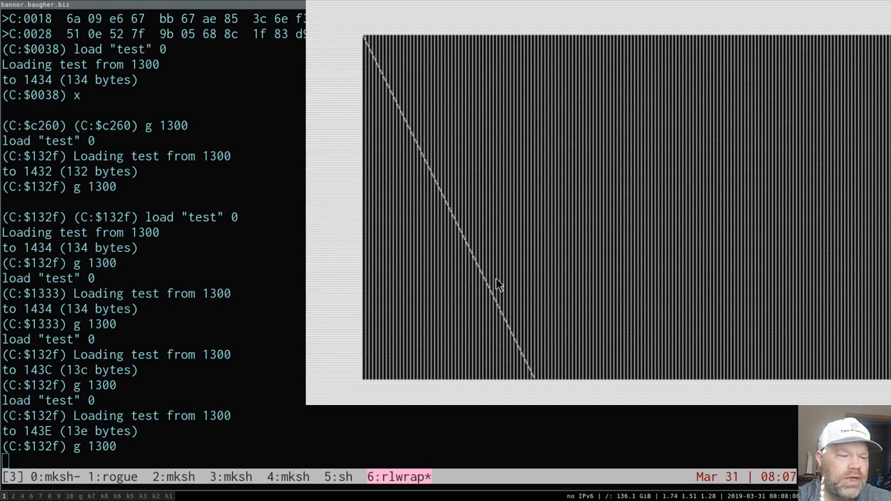